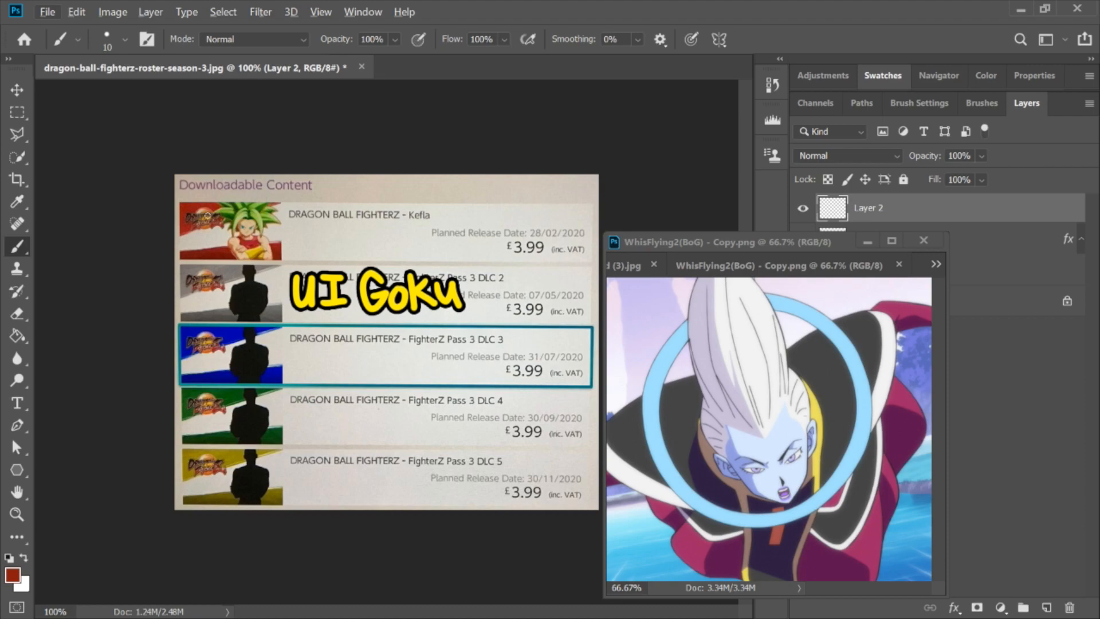
mouse_move(784, 413)
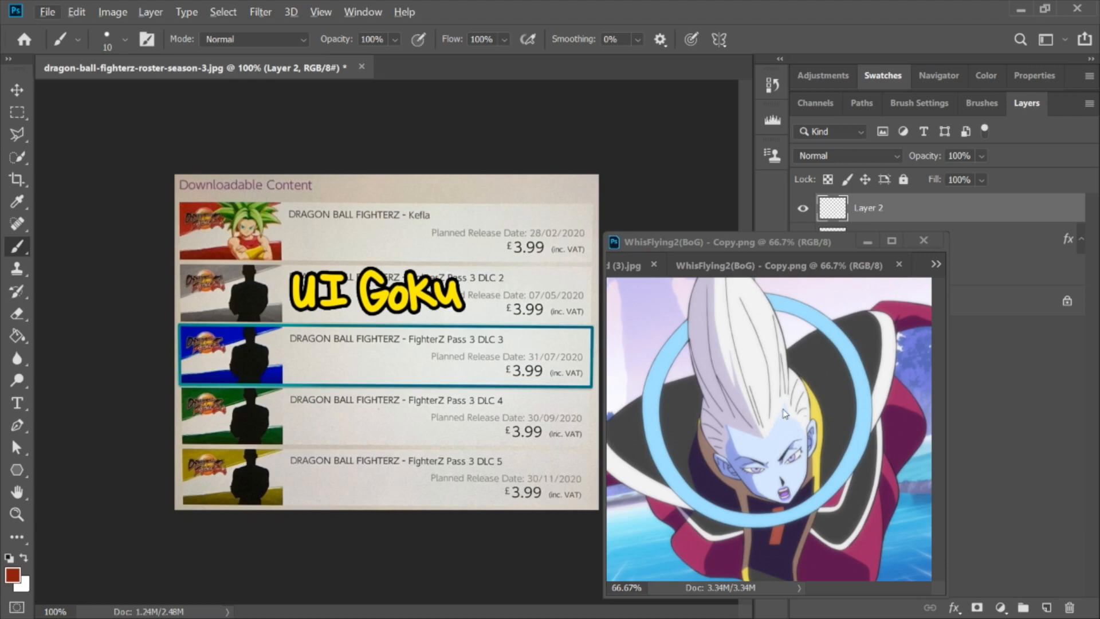
mouse_move(312, 468)
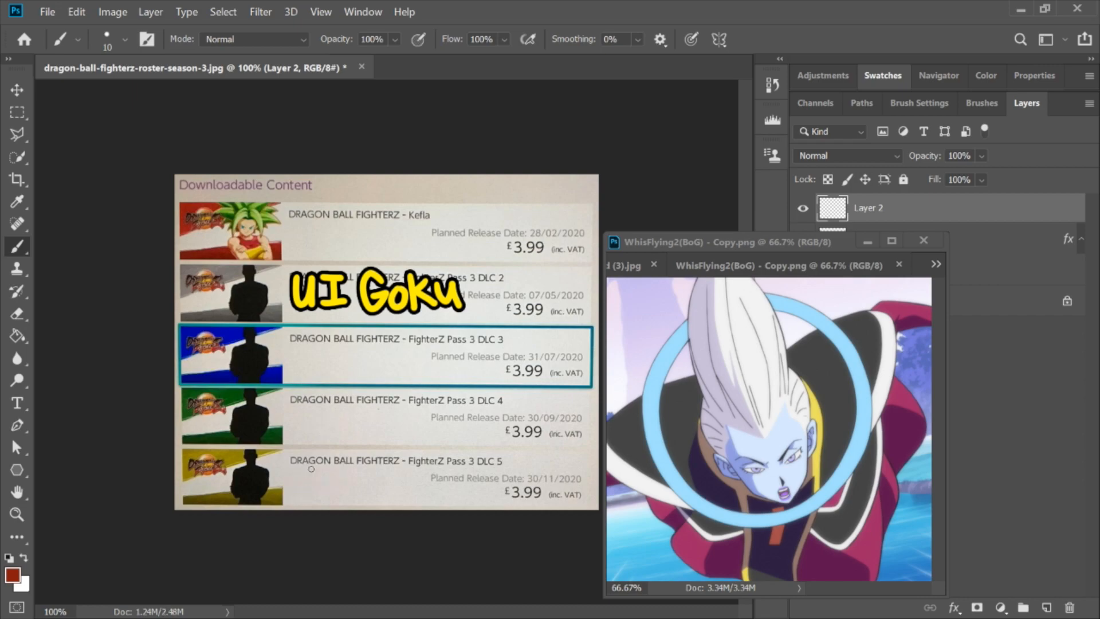
mouse_move(365, 218)
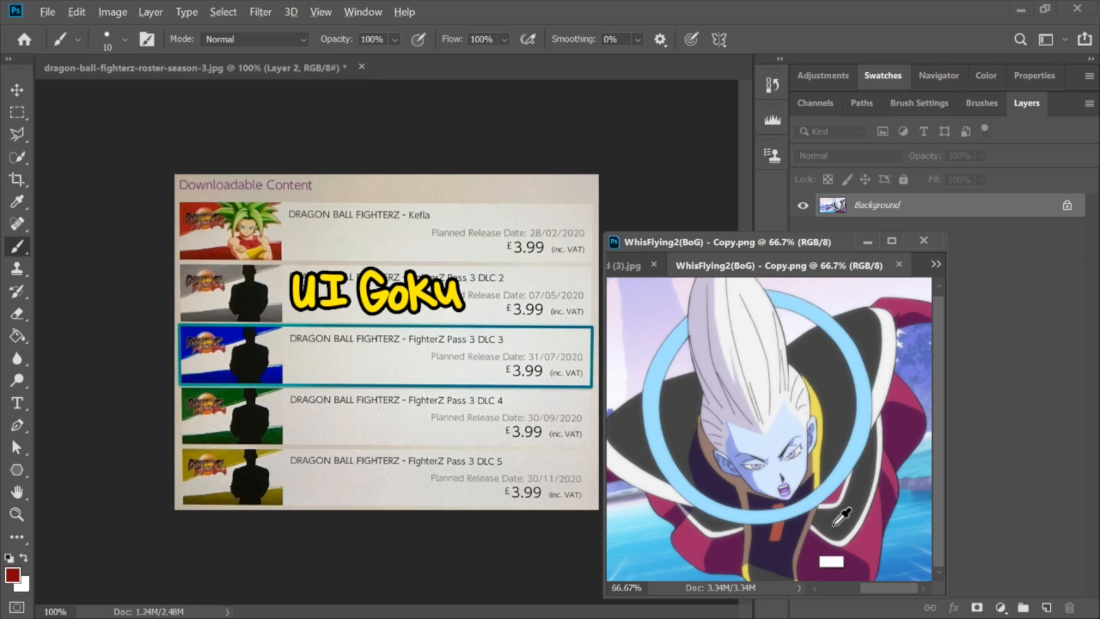
mouse_move(274, 386)
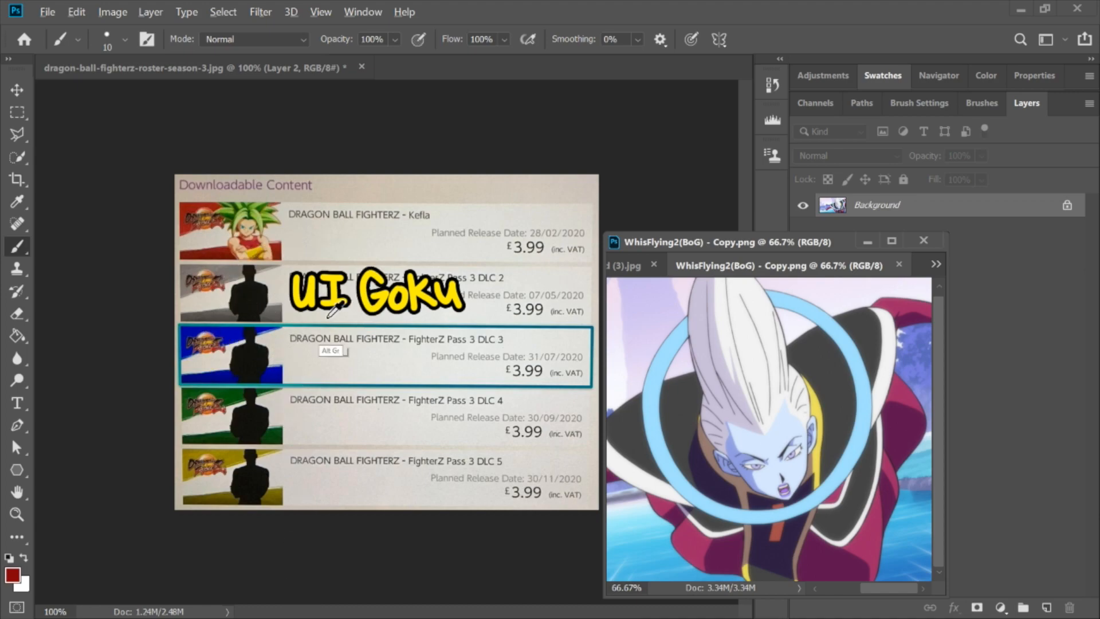
mouse_move(568, 278)
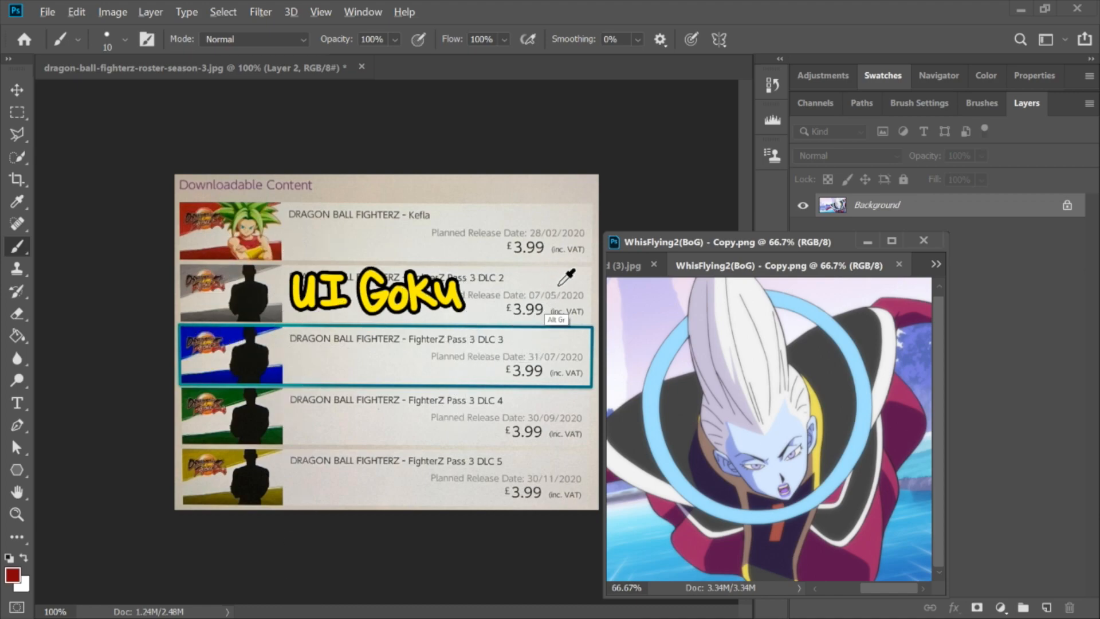
mouse_move(298, 382)
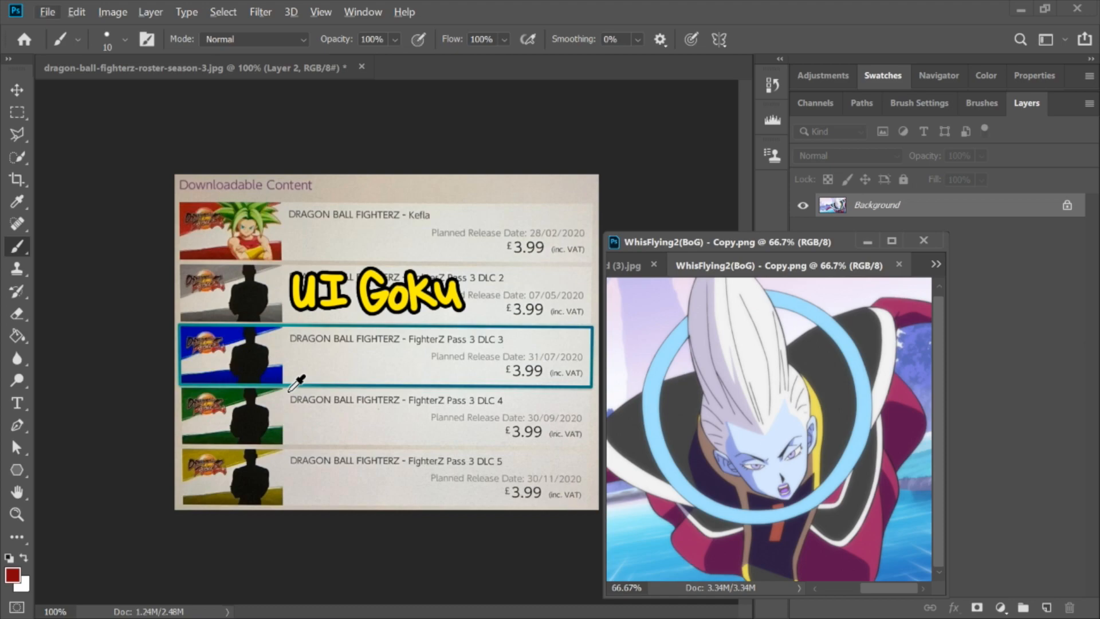
mouse_move(433, 582)
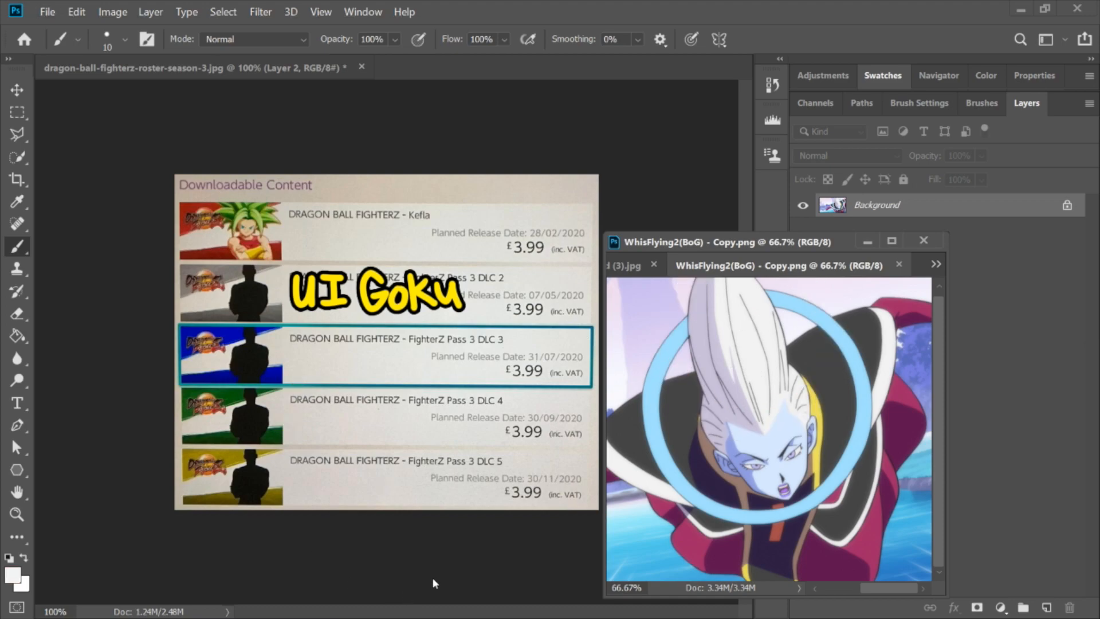
- Bring up the download (3) reference of the white-bearded character
left_click(628, 265)
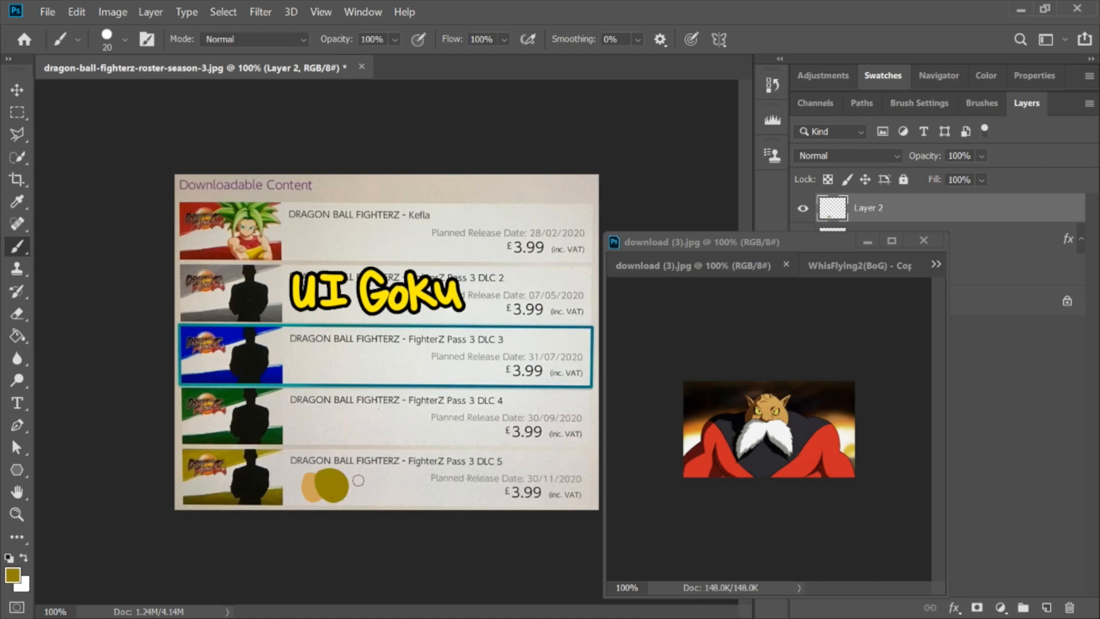
mouse_move(755, 380)
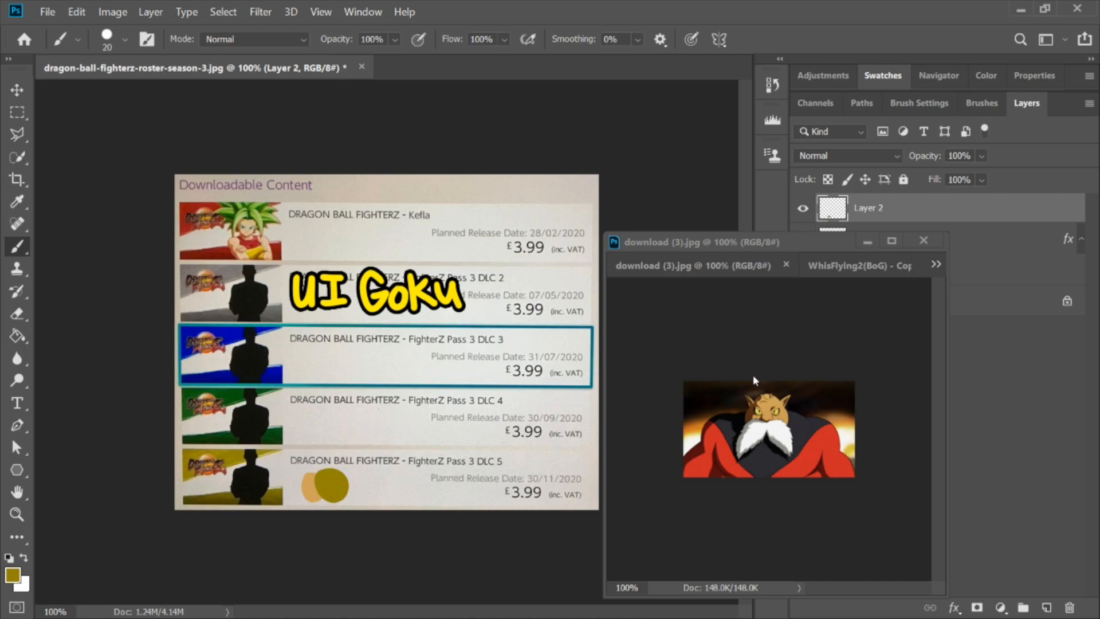
mouse_move(781, 431)
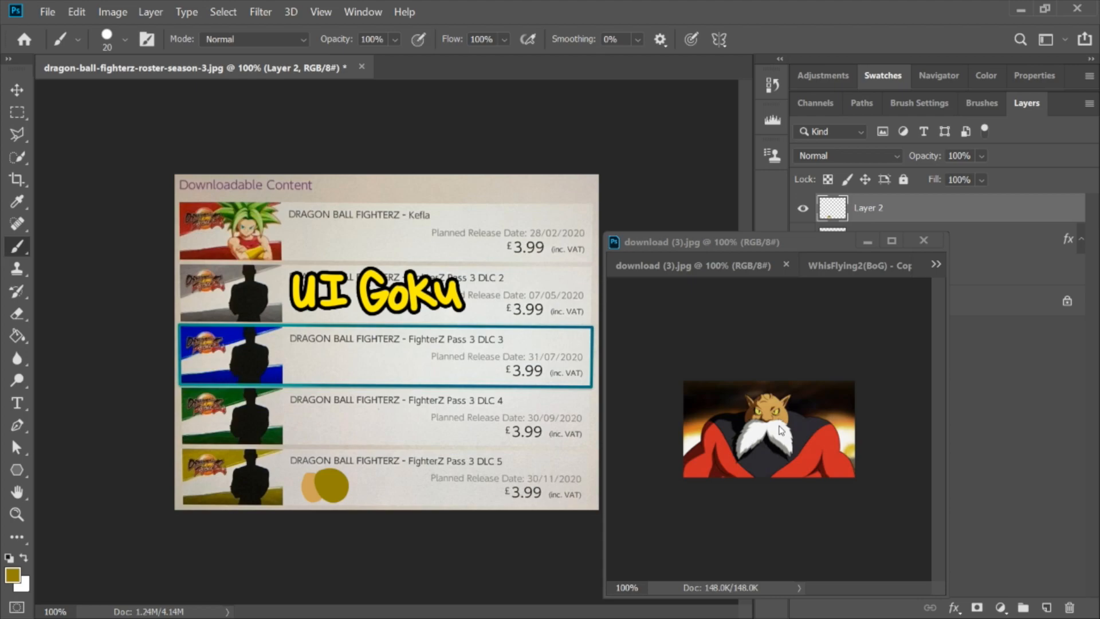
mouse_move(782, 396)
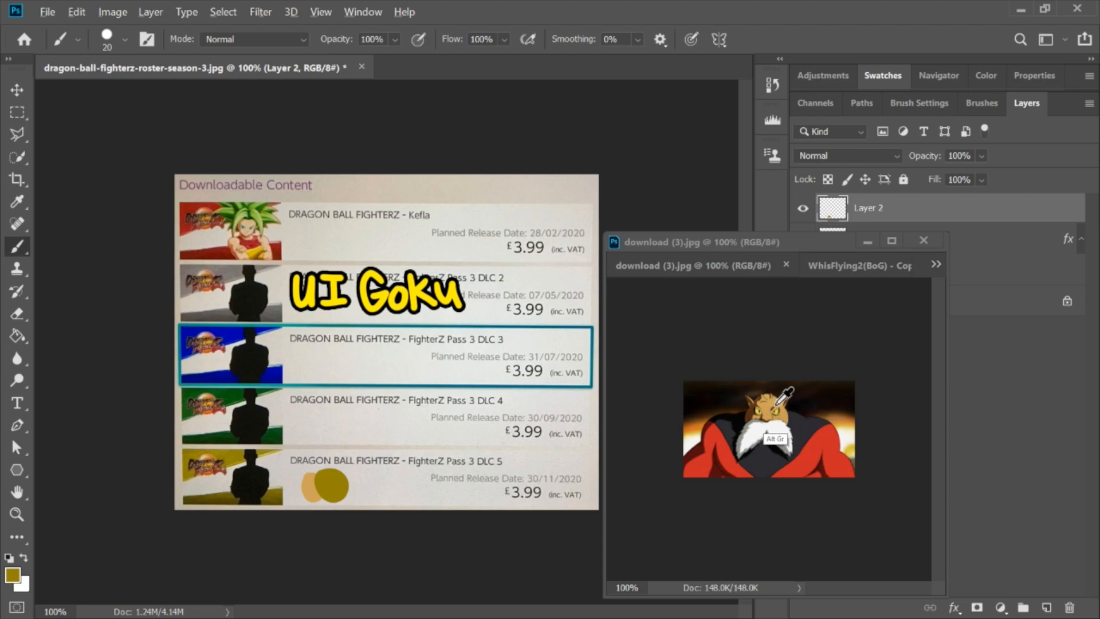
mouse_move(343, 478)
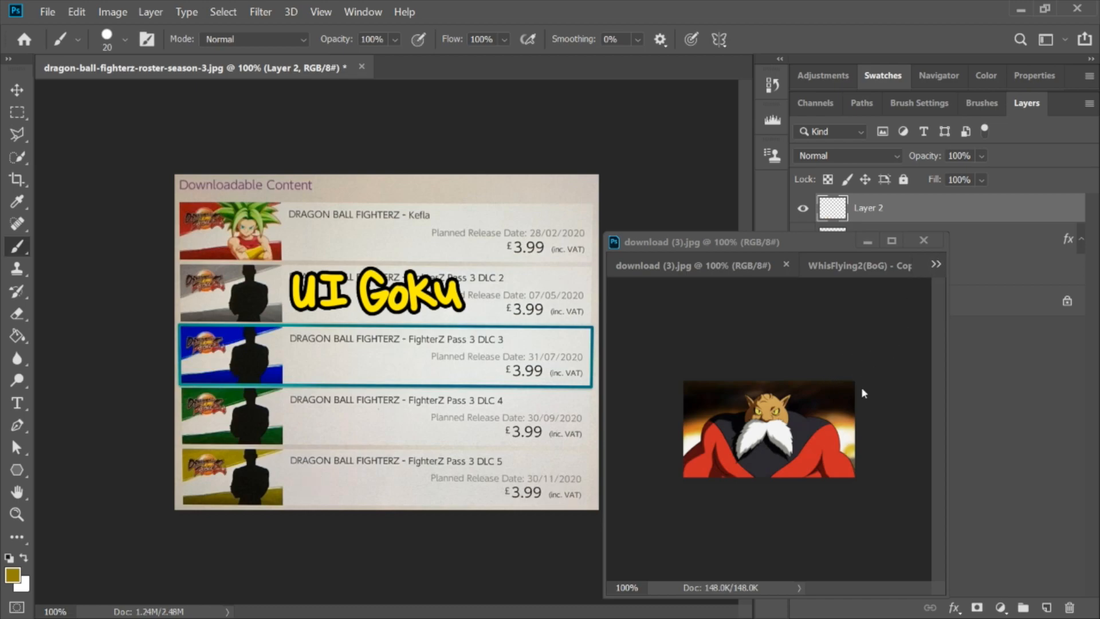
mouse_move(736, 401)
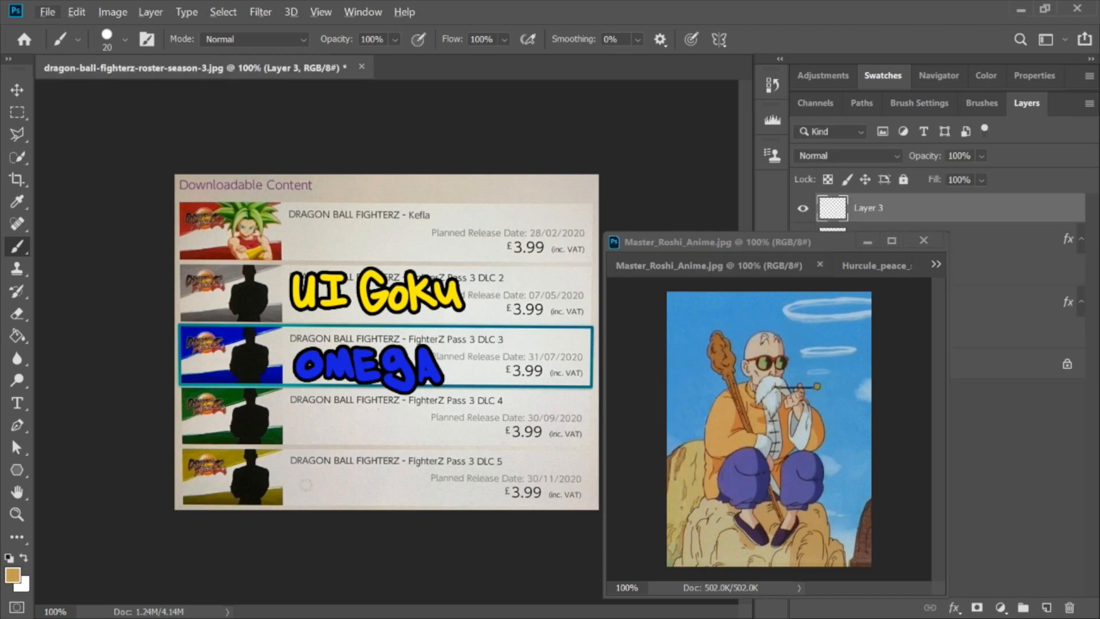
- Paint brown and olive sampled-colour dabs into the DLC 5 row
left_click(309, 484)
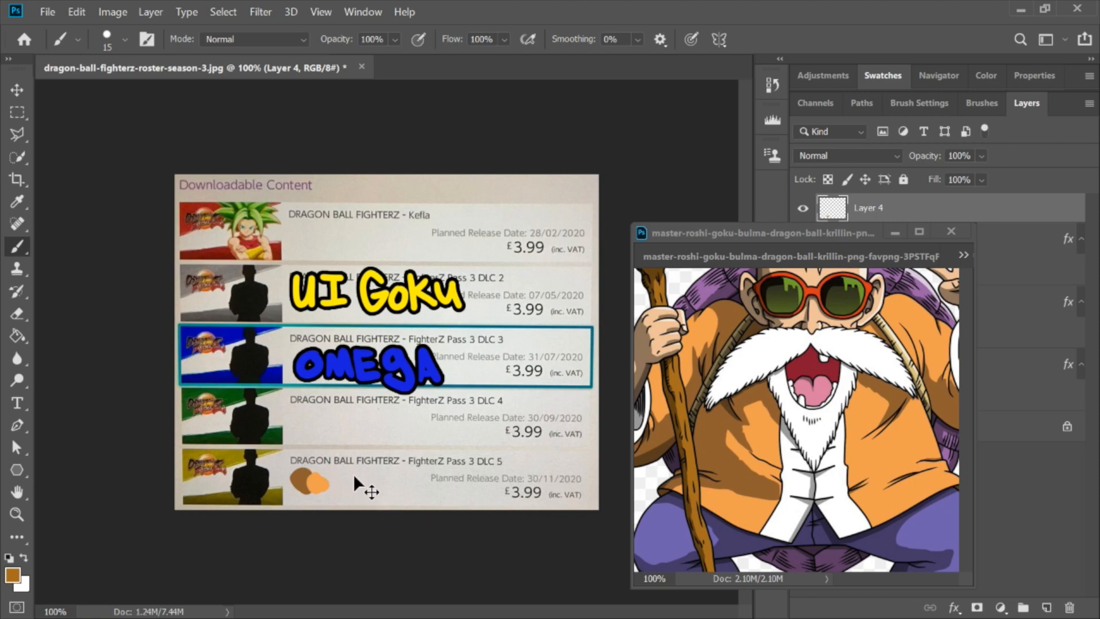
left_click(316, 484)
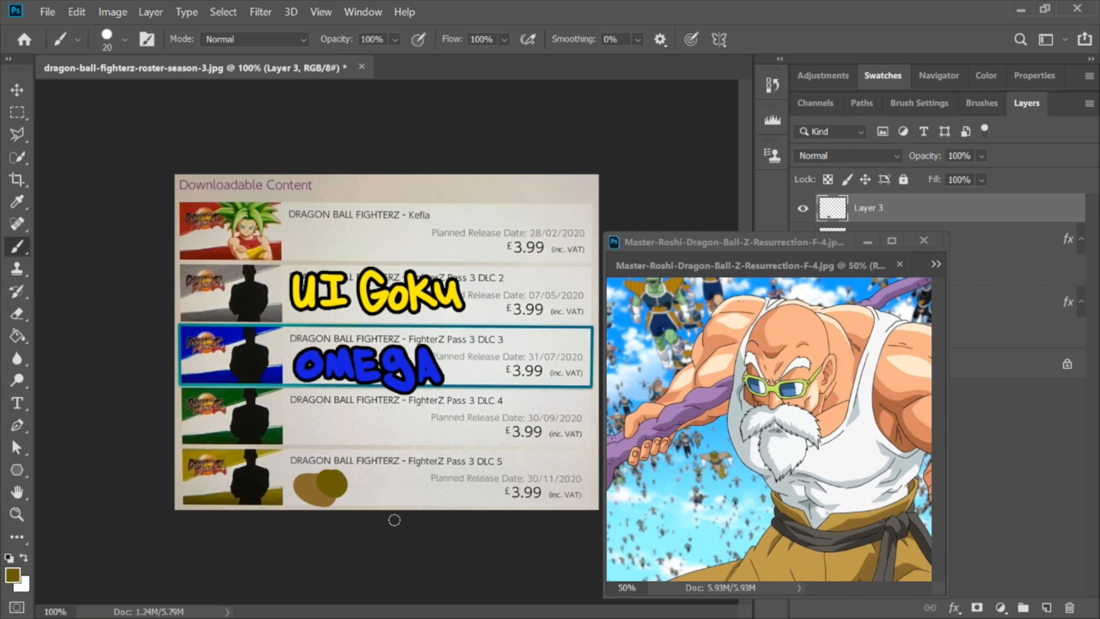
mouse_move(684, 498)
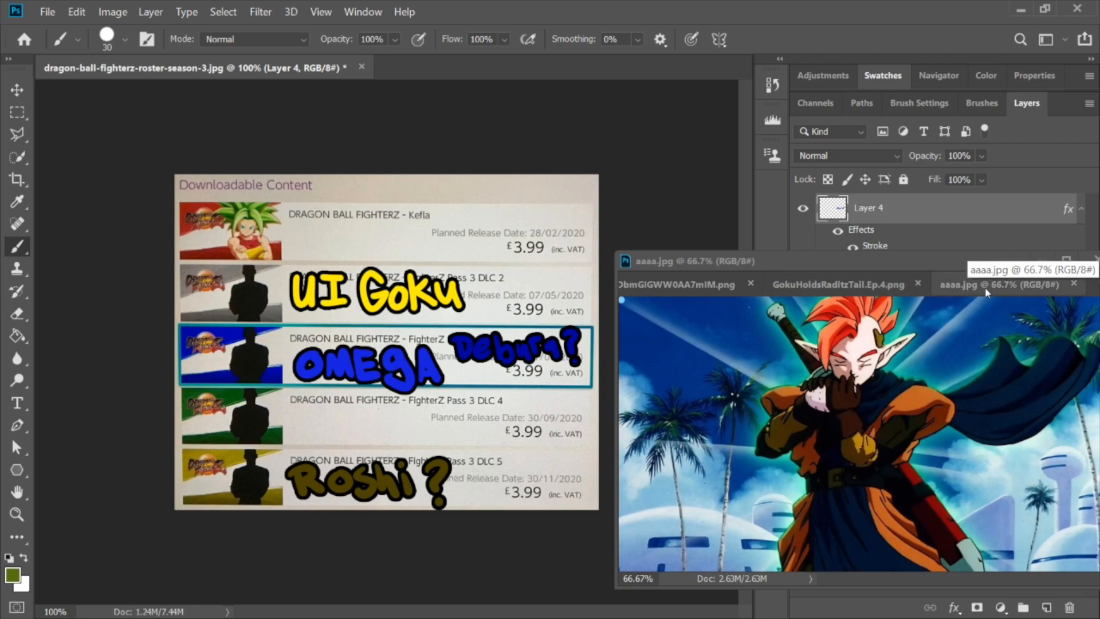
mouse_move(961, 302)
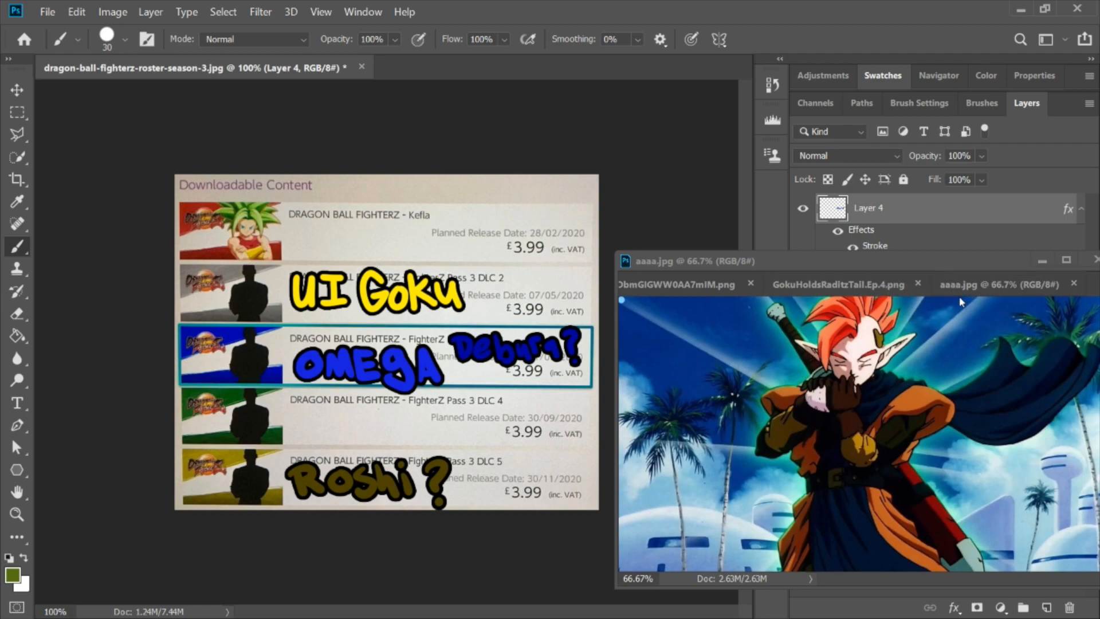
mouse_move(909, 394)
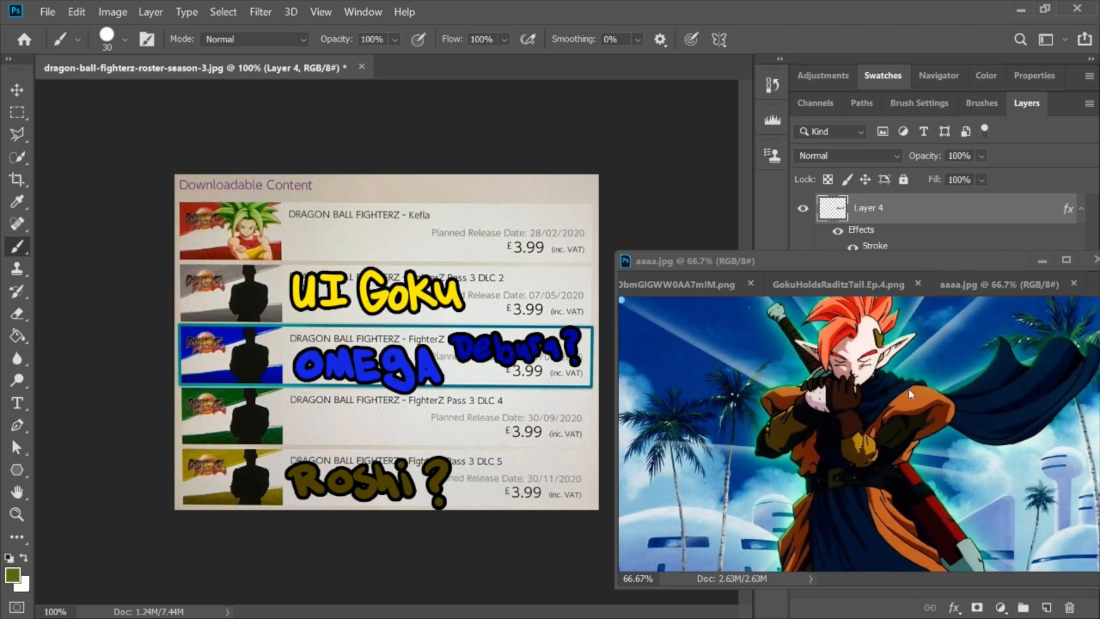
- Sample a brownish-orange from aaaa.jpg and dab it beside 'Roshi?' in the last slot
left_click(996, 284)
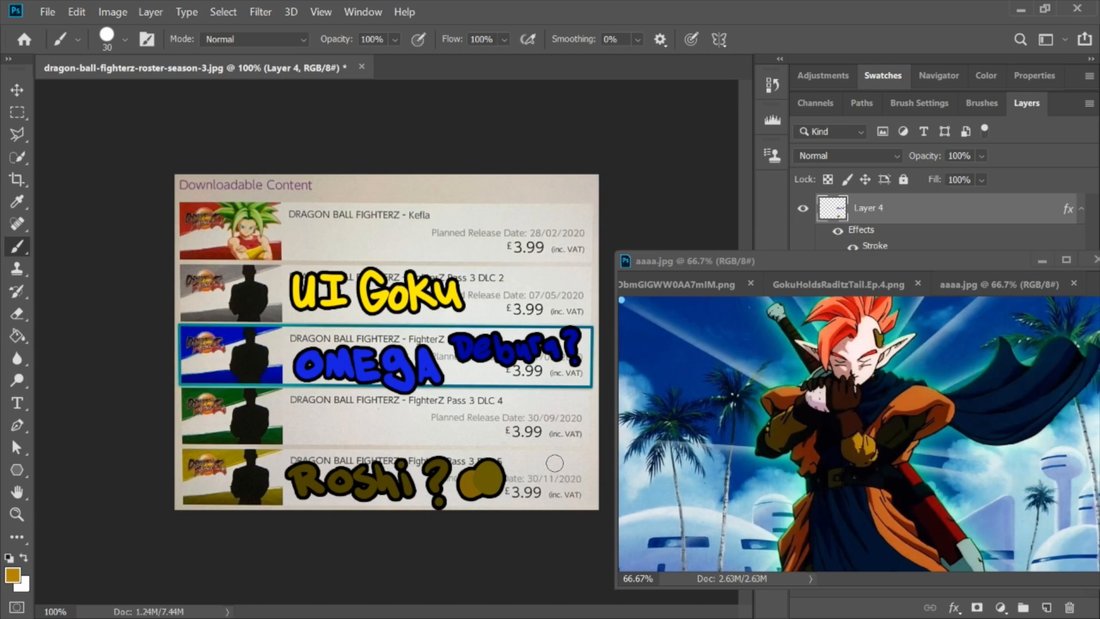
left_click(838, 285)
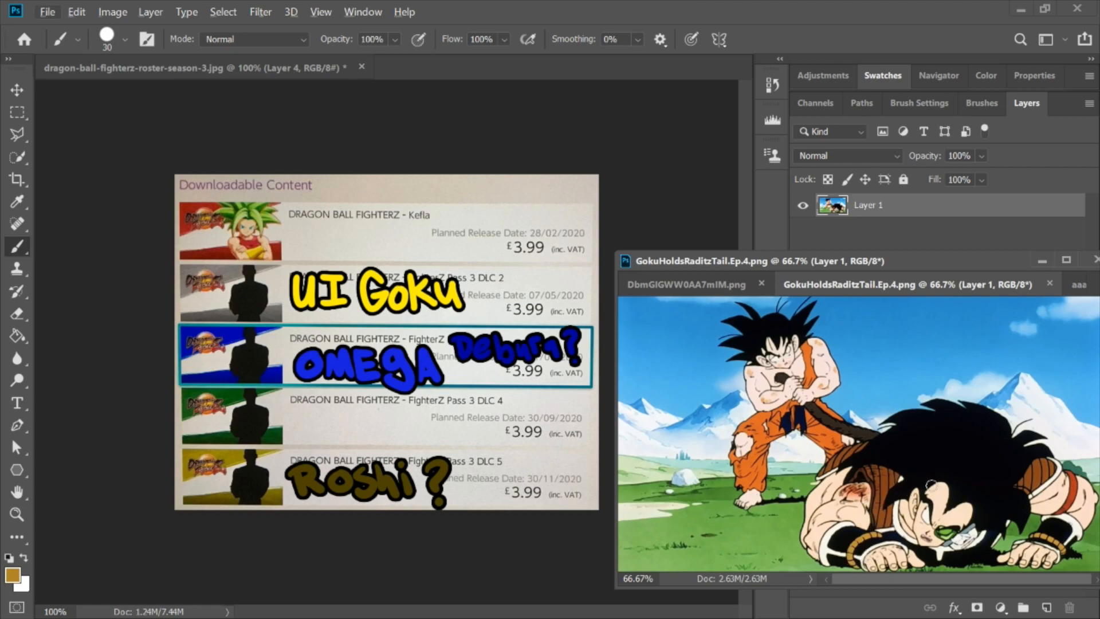
mouse_move(887, 385)
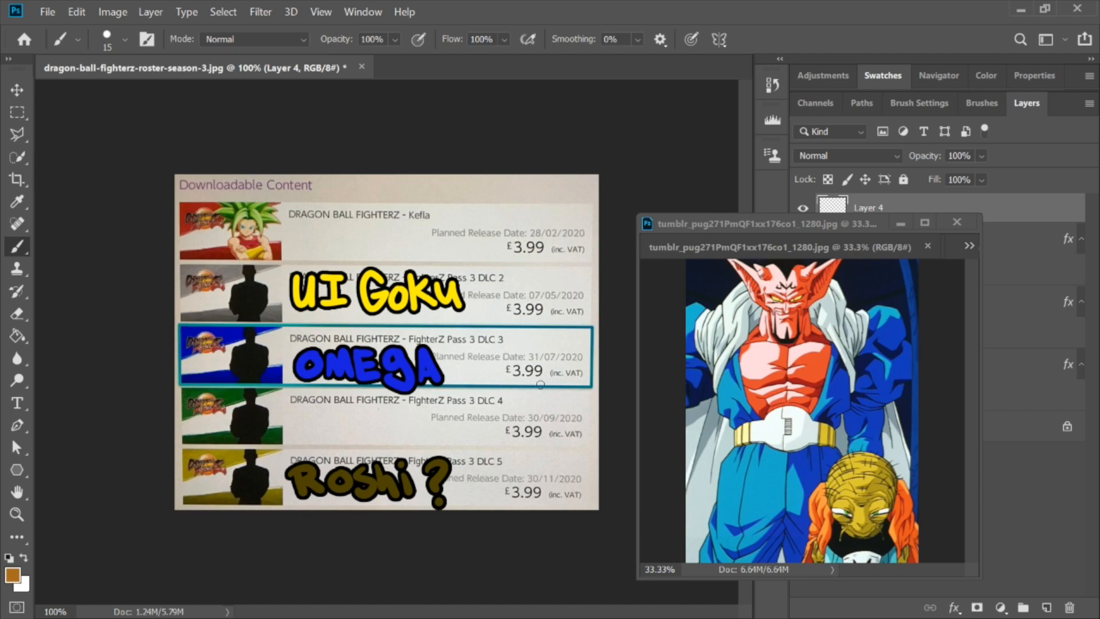
mouse_move(886, 347)
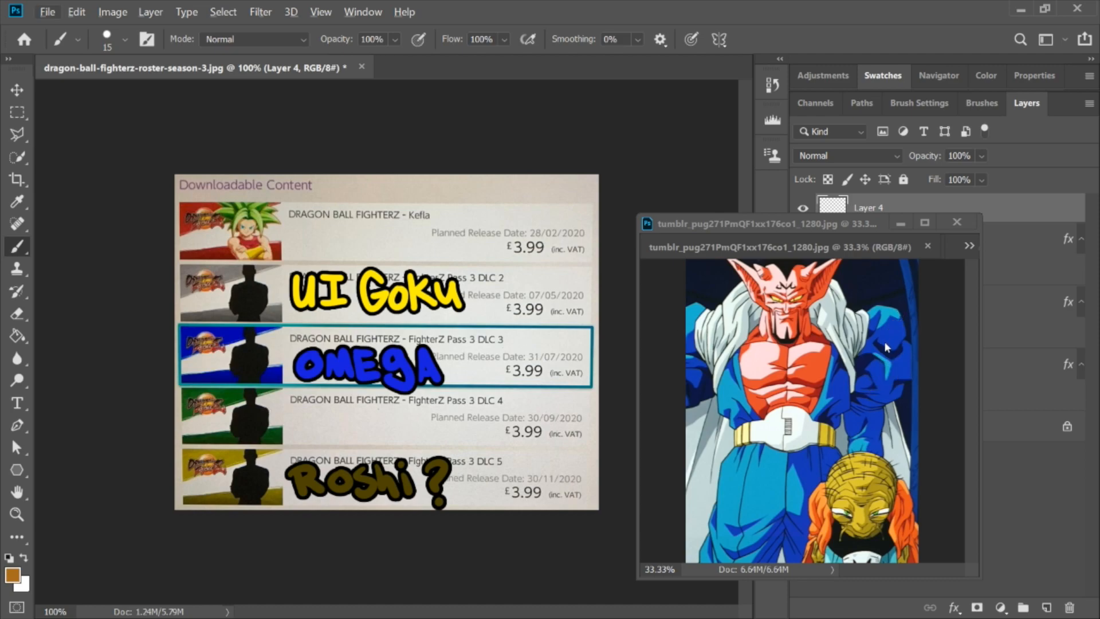
mouse_move(862, 413)
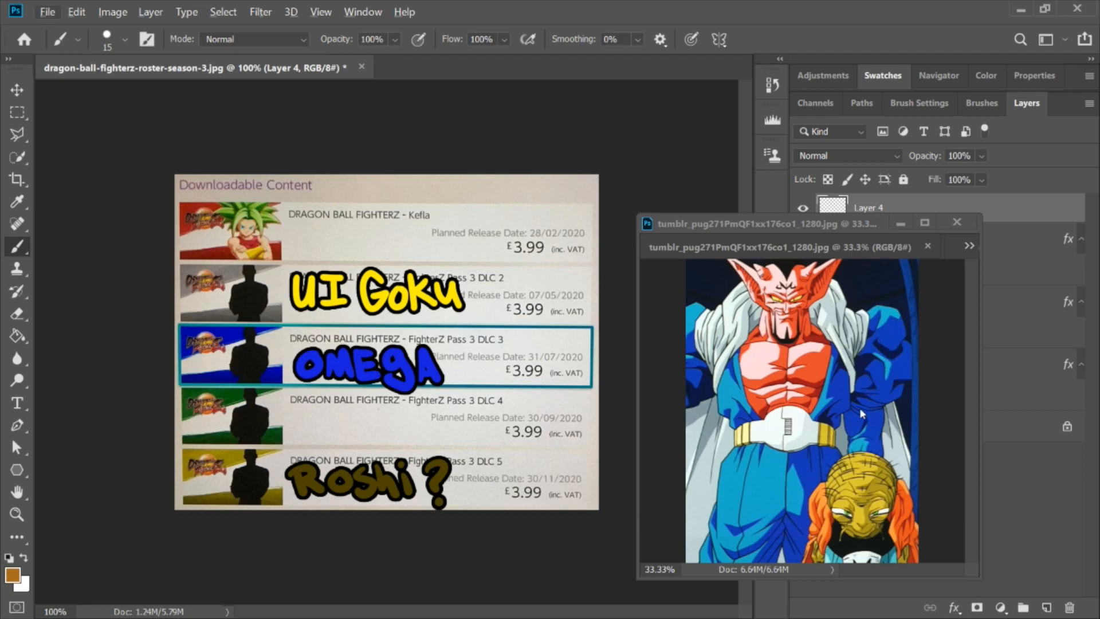
mouse_move(897, 326)
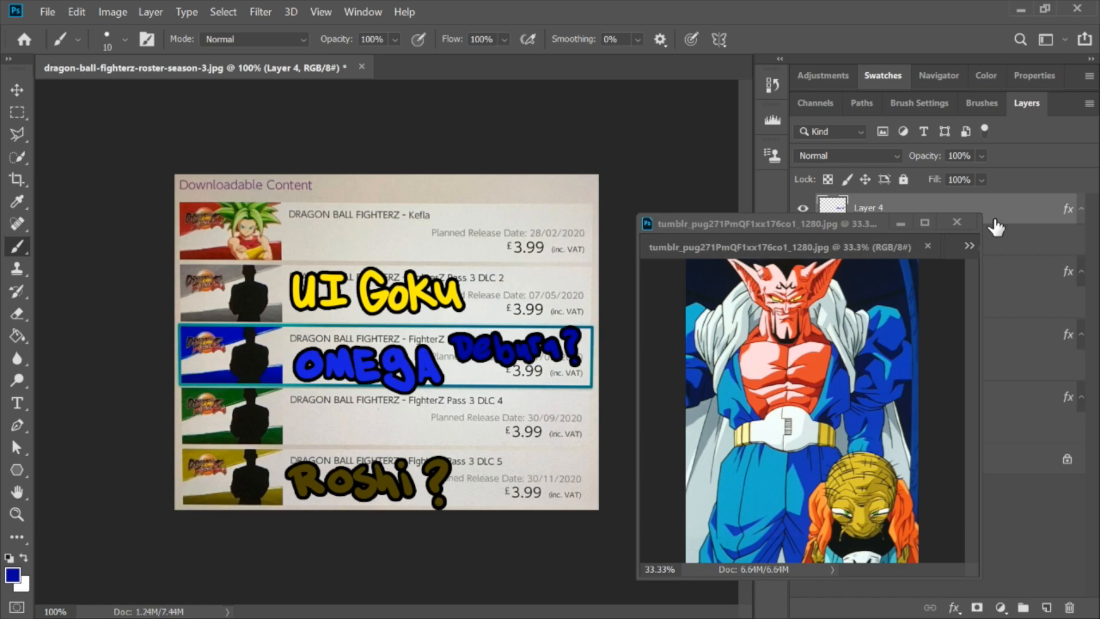
mouse_move(694, 372)
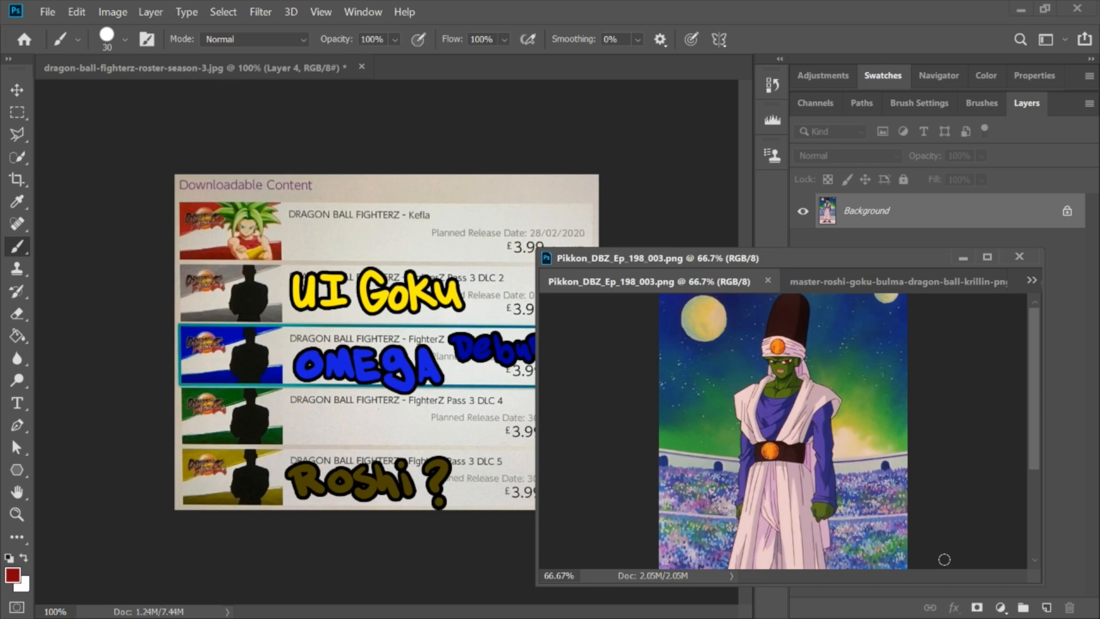
- Switch through the reference tabs to dragon-ball-super-zamasu.jpg
left_click(581, 68)
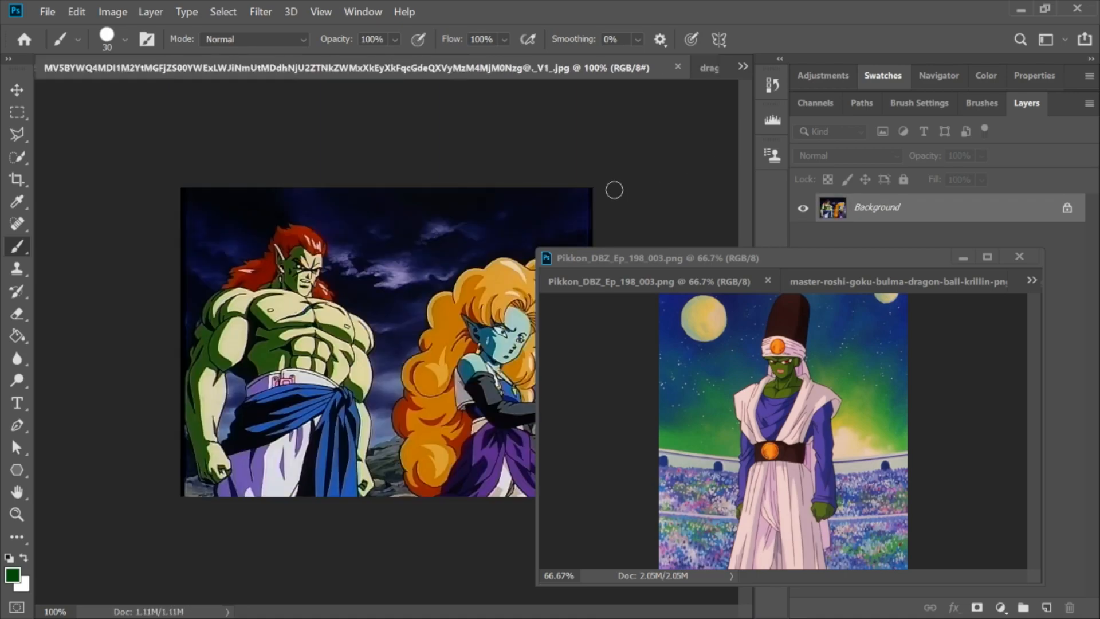
left_click(582, 68)
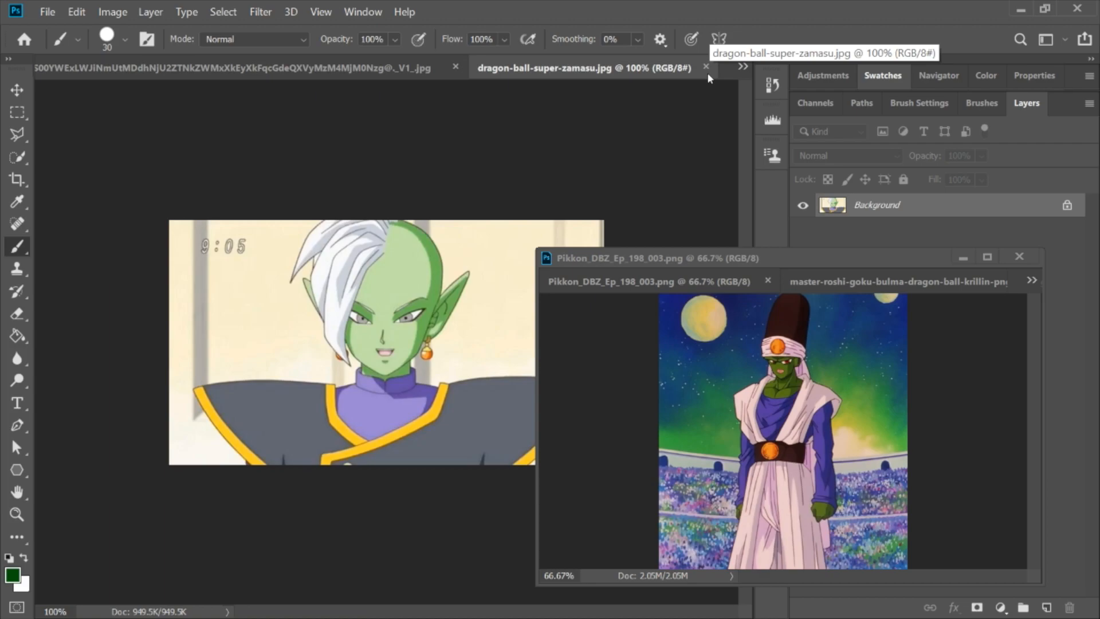
mouse_move(709, 77)
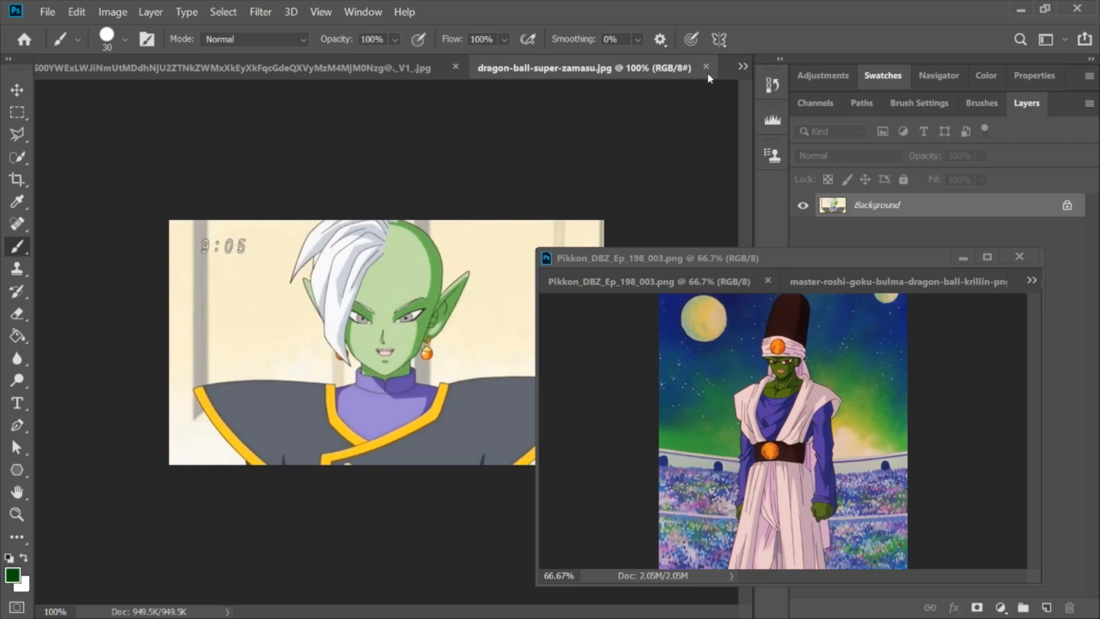
mouse_move(718, 74)
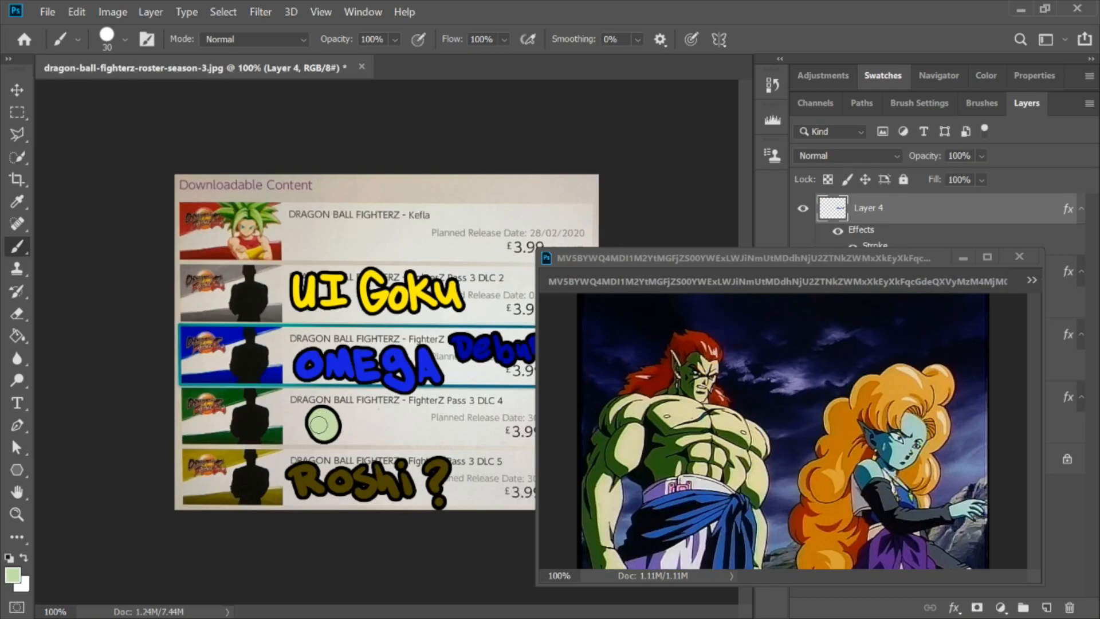
mouse_move(376, 417)
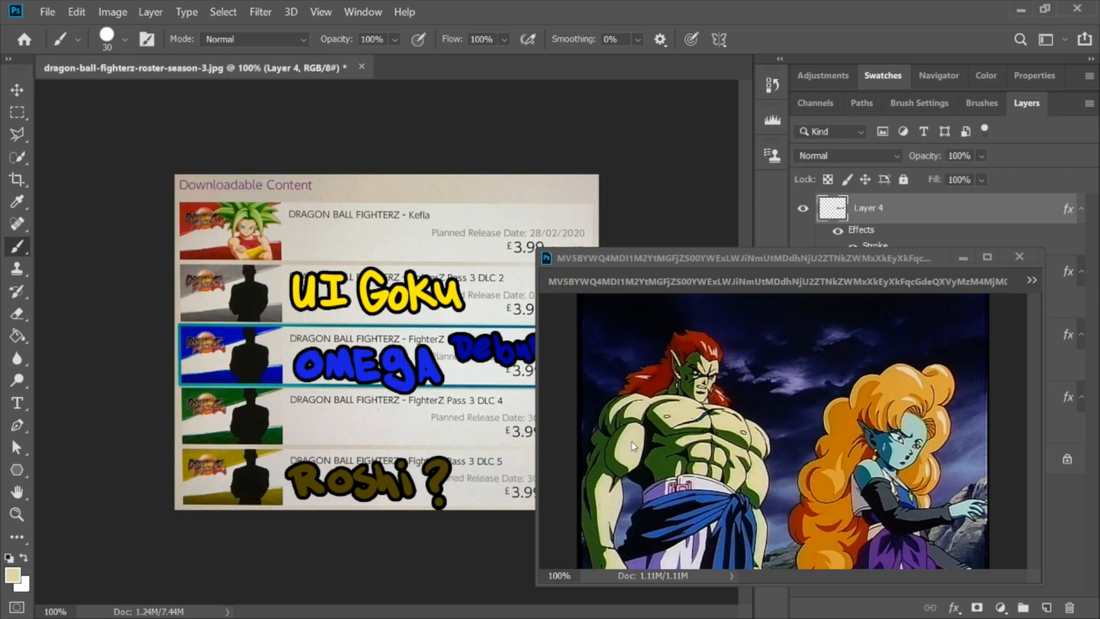
mouse_move(383, 444)
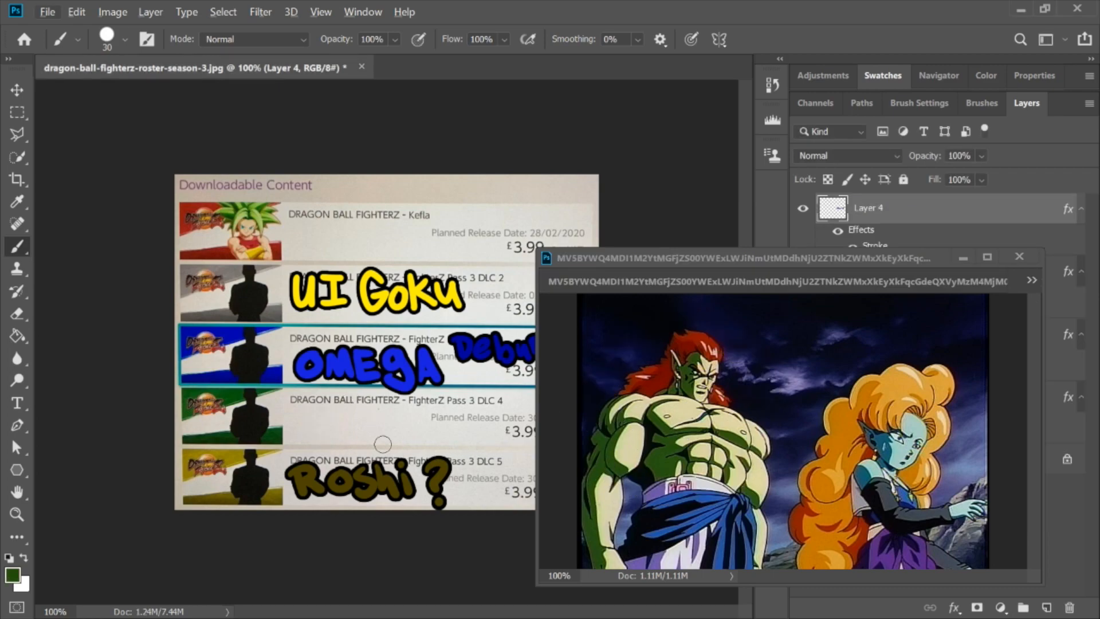